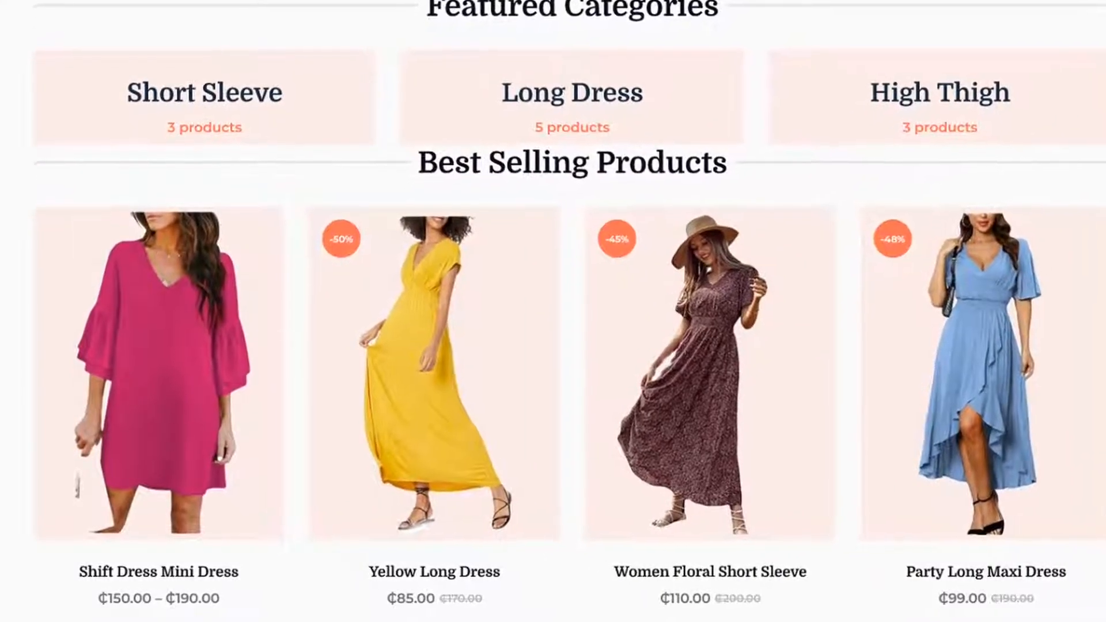
scroll("down", 3)
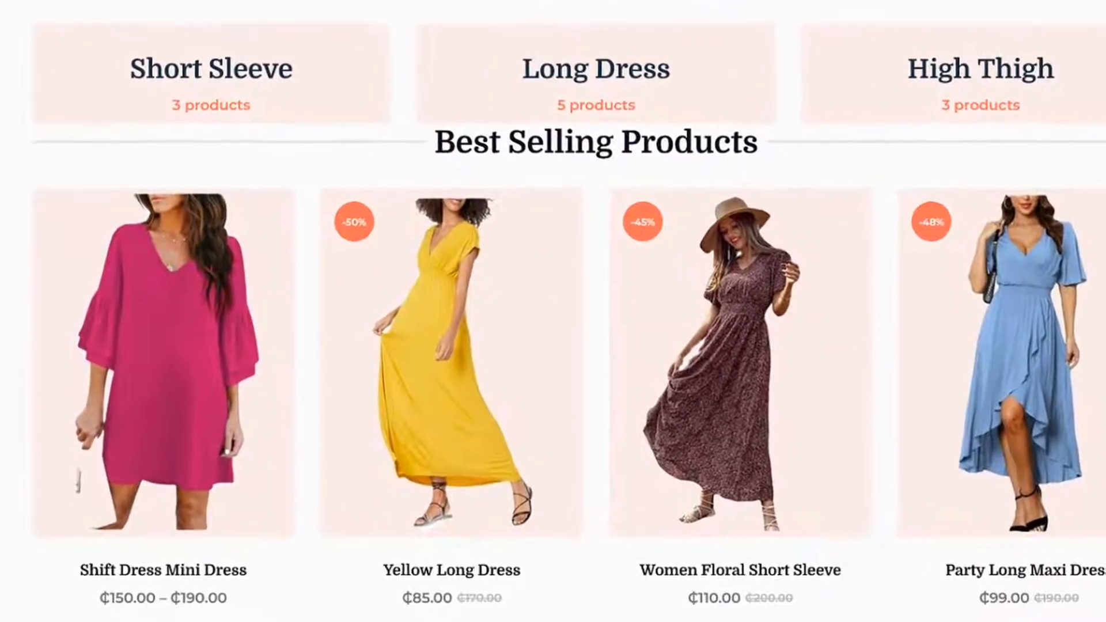